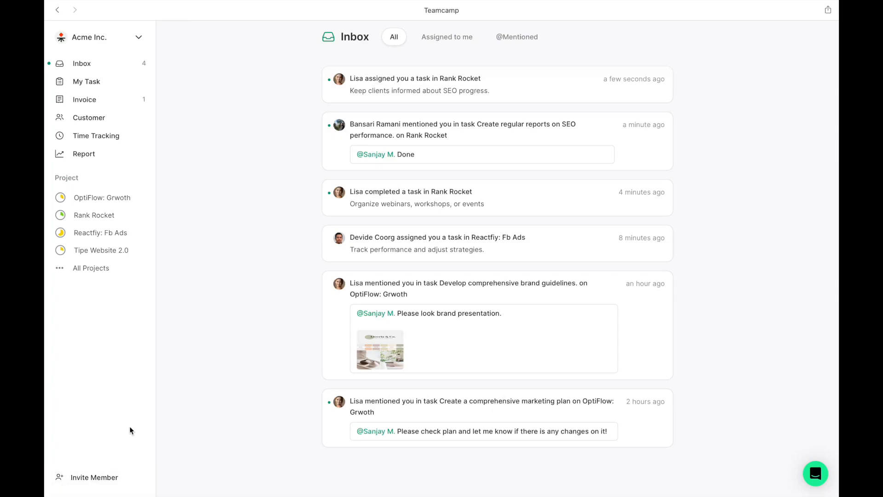
{"action": "mouse_move", "coordinate": [399, 244]}
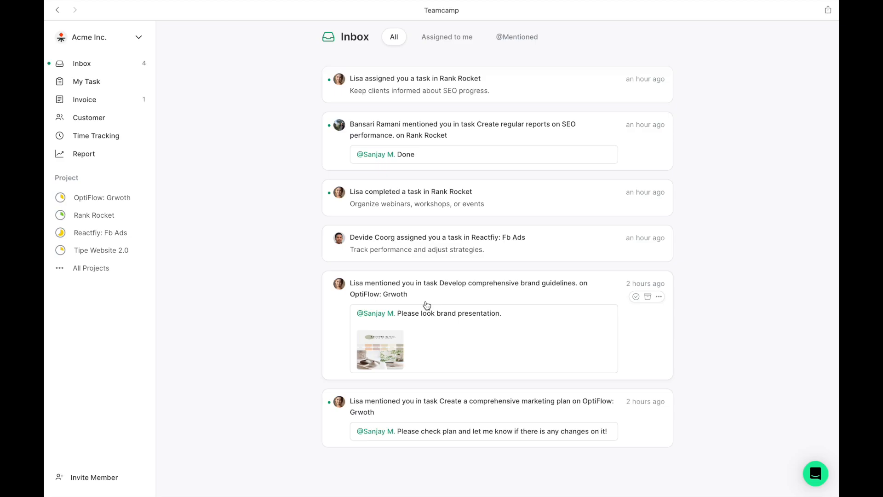
Step: Open the brand guidelines task from its mention and preview the brand presentation image
{"action": "left_click", "coordinate": [468, 289]}
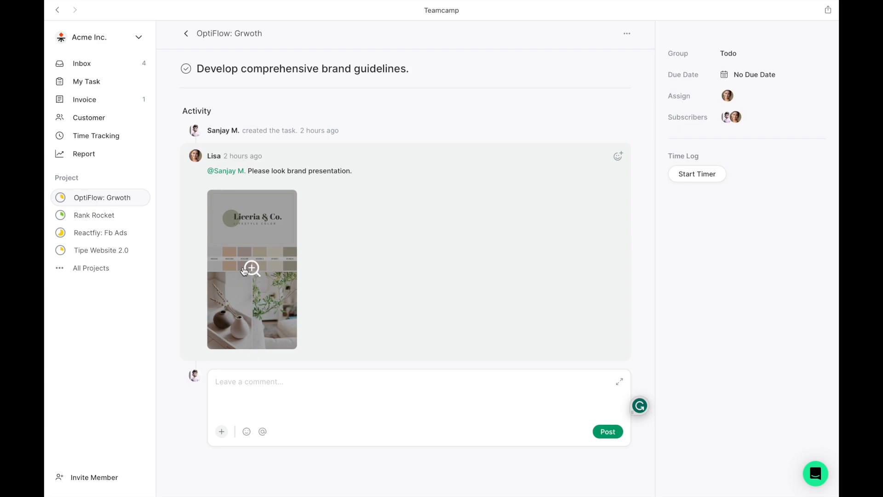
{"action": "left_click", "coordinate": [252, 268]}
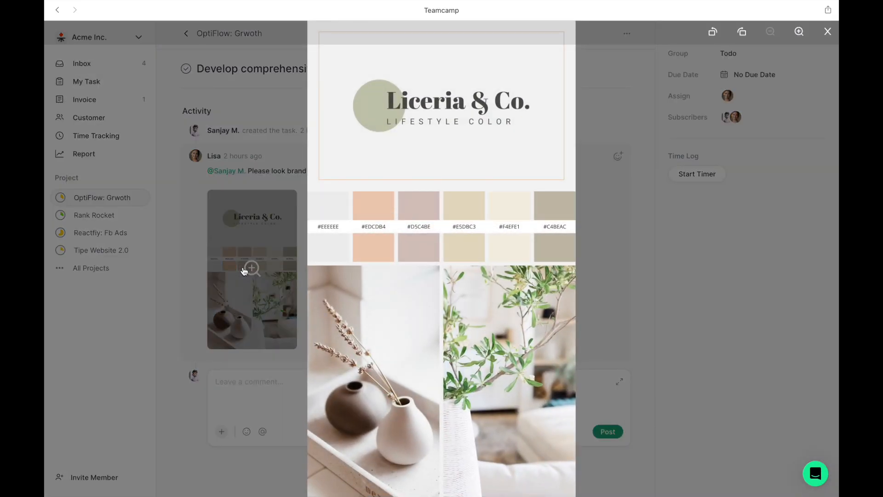
{"action": "left_click", "coordinate": [827, 31]}
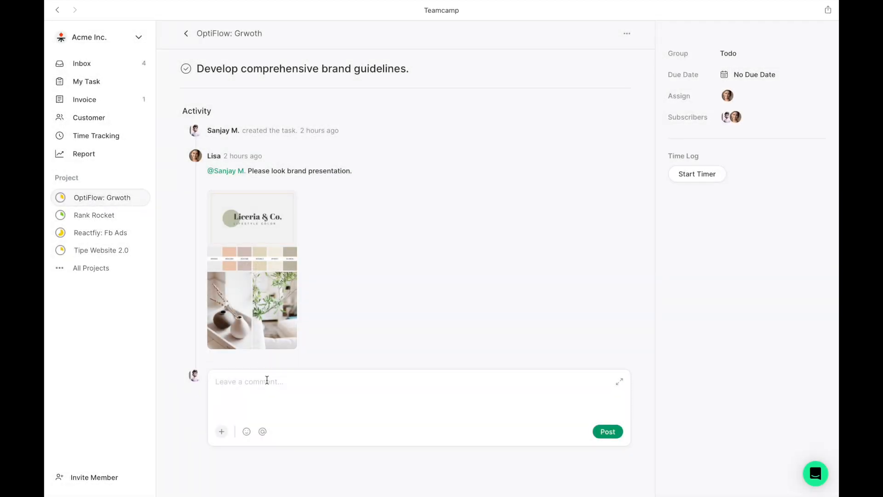
{"action": "type", "text": "@Lisa this looks good but do not aligned with t"}
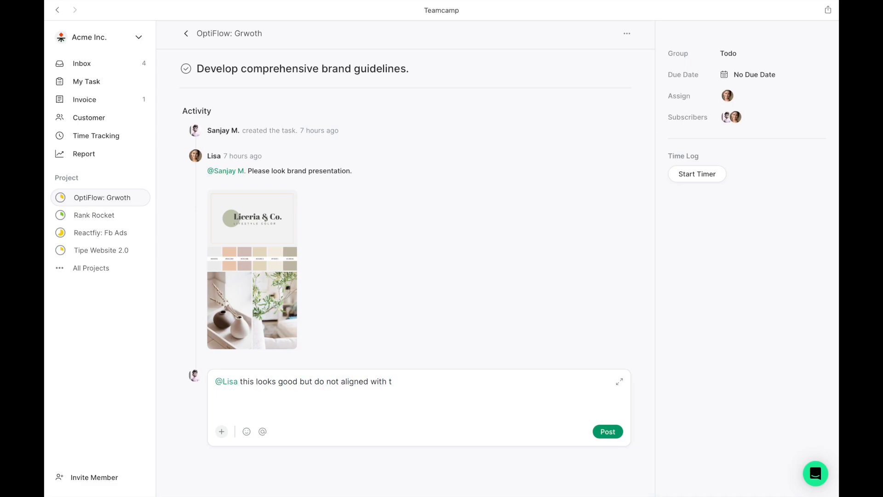
{"action": "type", "text": "he brand color, please correct."}
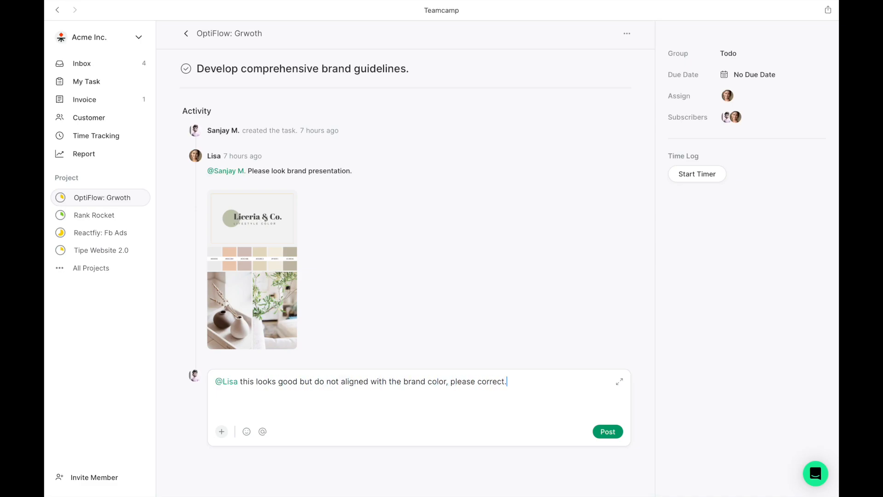
{"action": "left_click", "coordinate": [607, 432]}
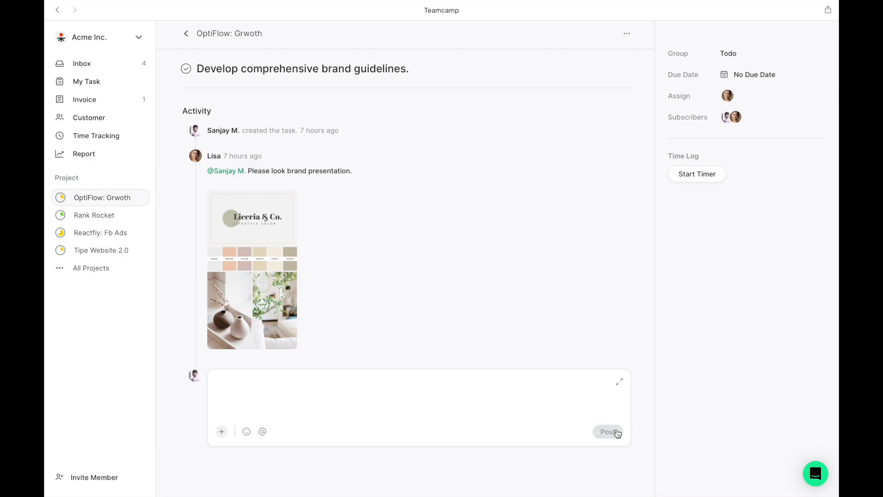
{"action": "left_click", "coordinate": [608, 432]}
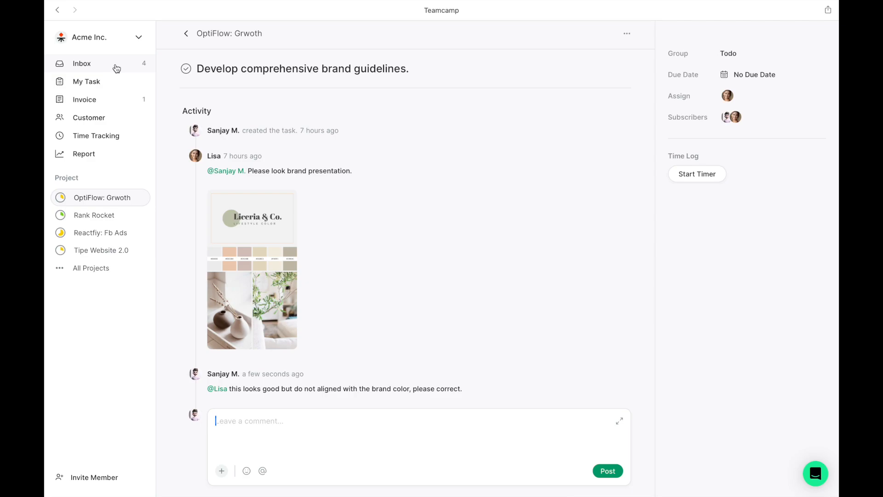
Step: Return to the inbox and archive the SEO progress and webinars notifications
{"action": "left_click", "coordinate": [82, 63]}
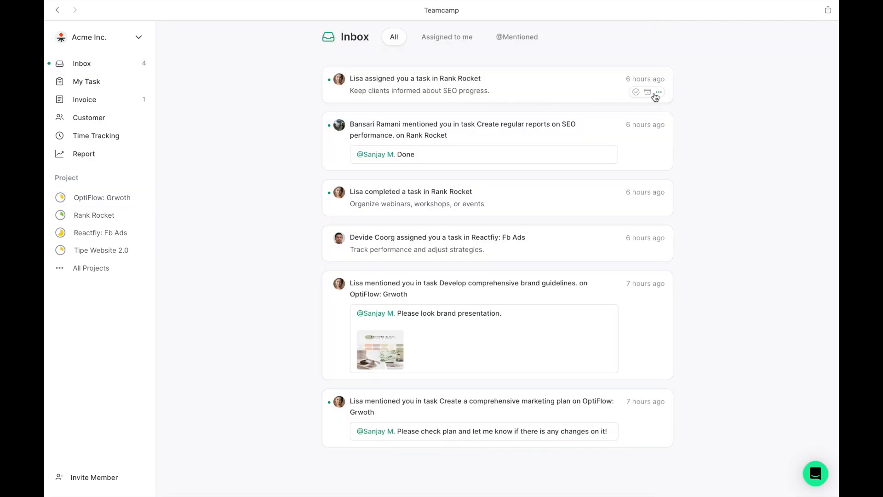
{"action": "left_click", "coordinate": [636, 92]}
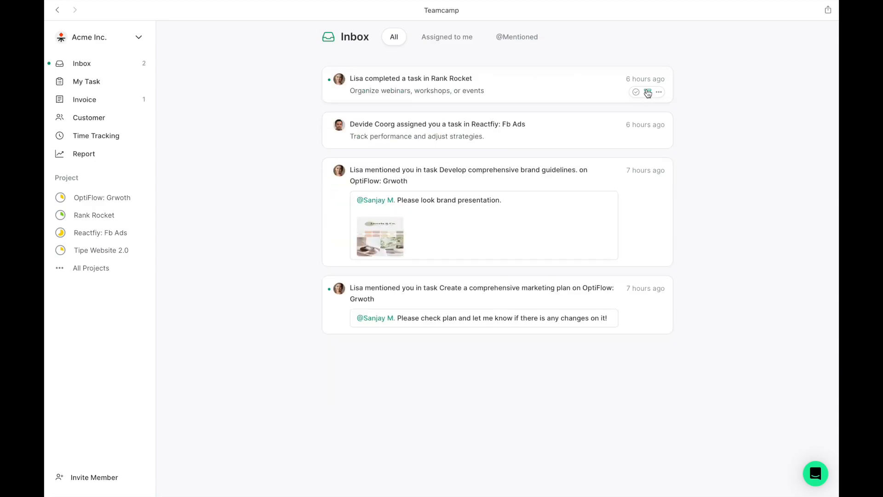
{"action": "left_click", "coordinate": [647, 92]}
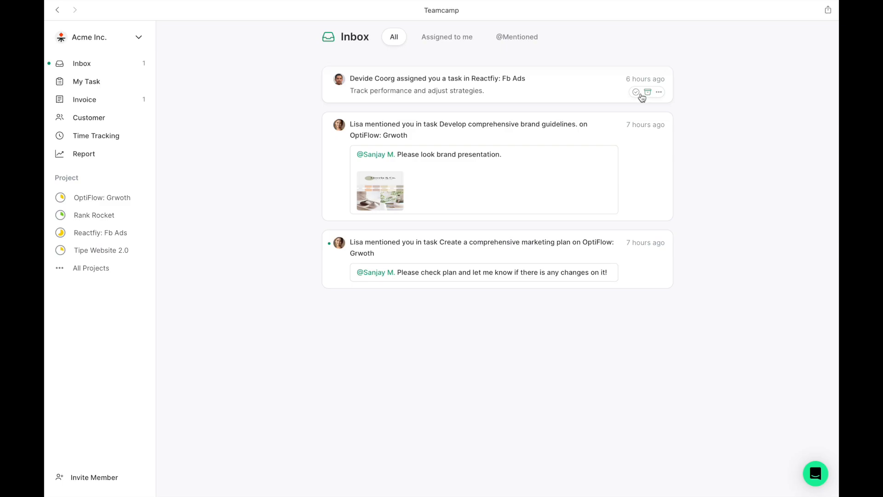
{"action": "mouse_move", "coordinate": [277, 98]}
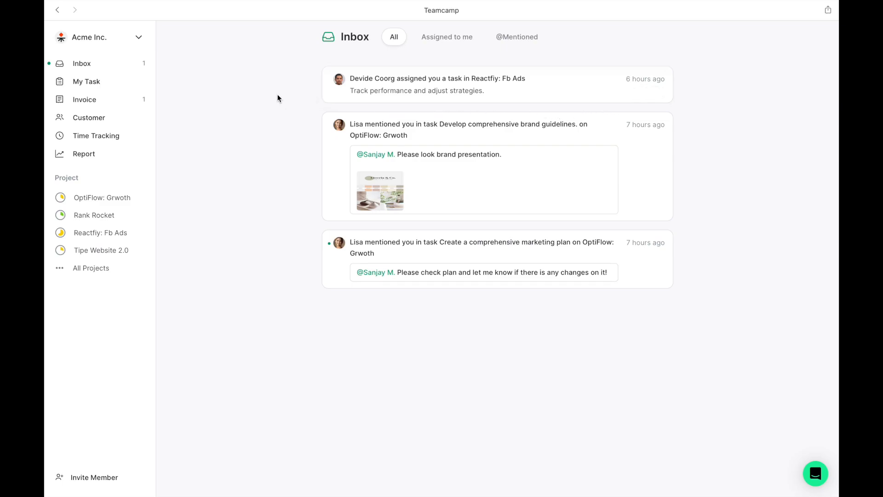
Step: Show My Task list with one delayed research task and four other assigned tasks
{"action": "left_click", "coordinate": [86, 80]}
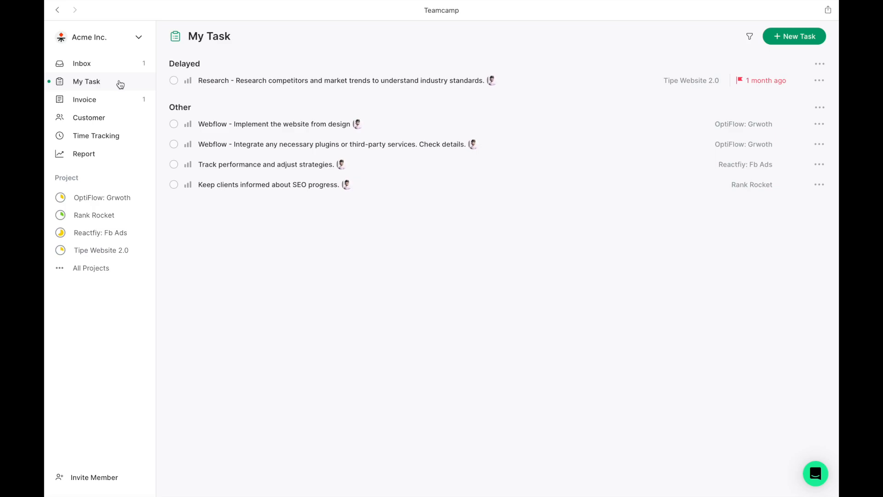
{"action": "mouse_move", "coordinate": [123, 123]}
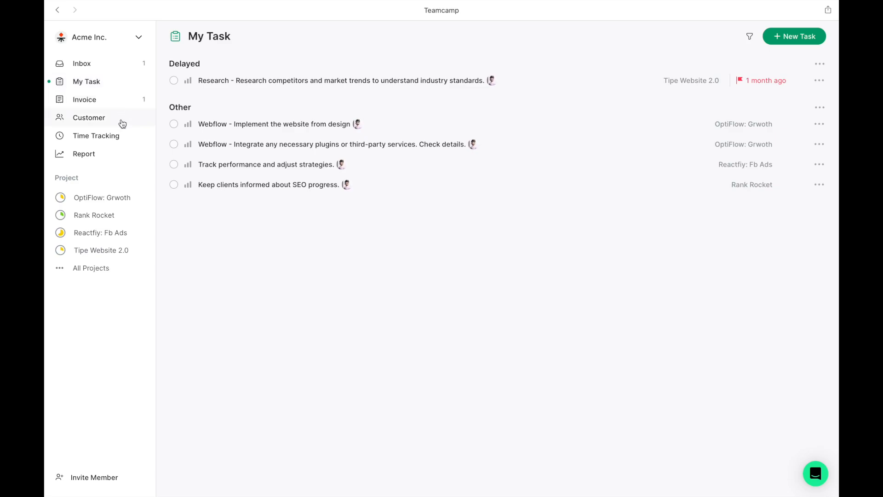
Step: Show the Projects overview with four favourite projects and five others
{"action": "left_click", "coordinate": [91, 268]}
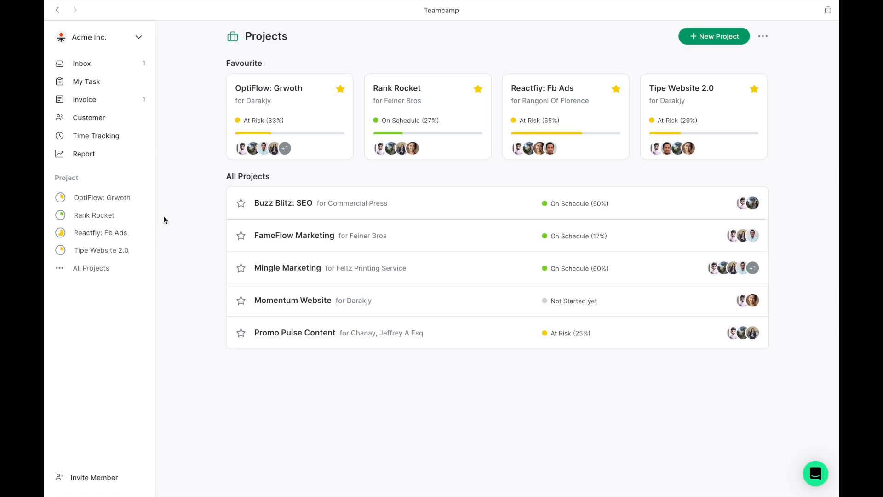
{"action": "mouse_move", "coordinate": [193, 186]}
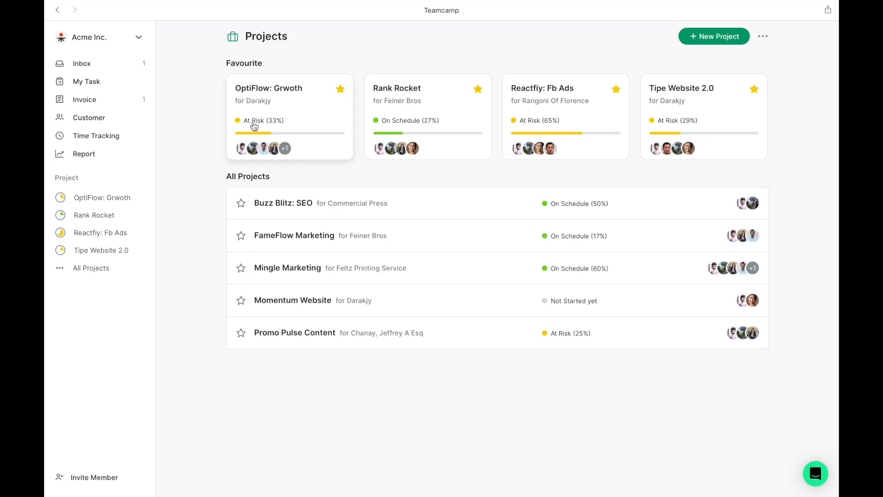
Step: Show the OptiFlow: Grwoth project's tasks and review the available grouping options
{"action": "left_click", "coordinate": [269, 88]}
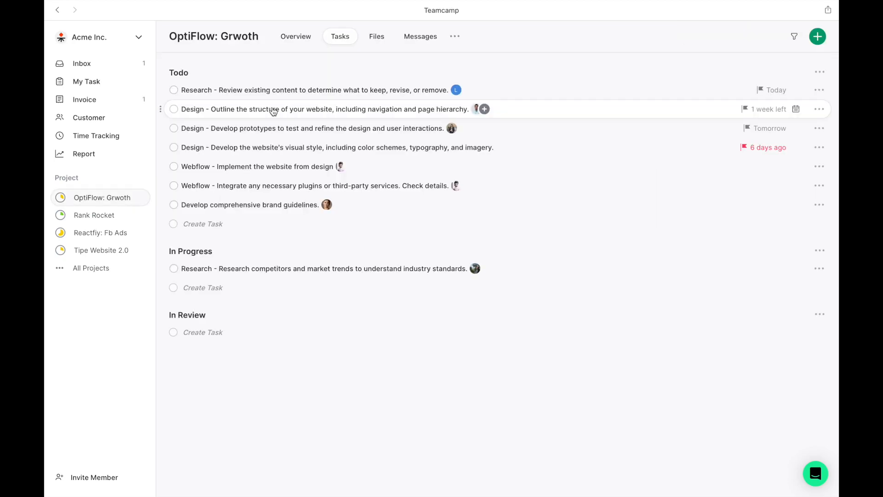
{"action": "mouse_move", "coordinate": [569, 62]}
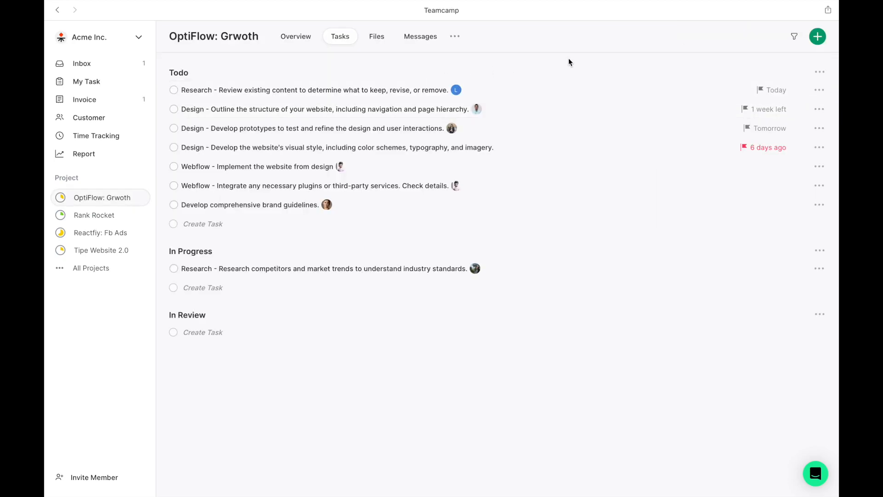
{"action": "mouse_move", "coordinate": [750, 25]}
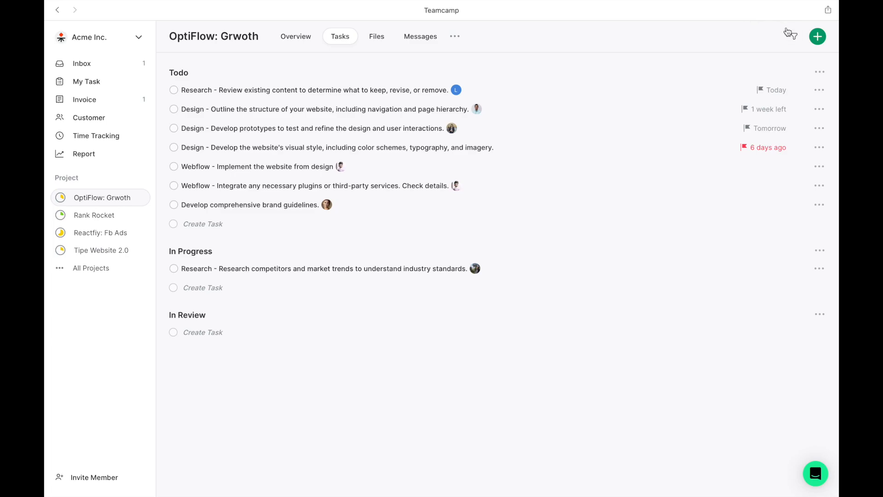
{"action": "left_click", "coordinate": [791, 36]}
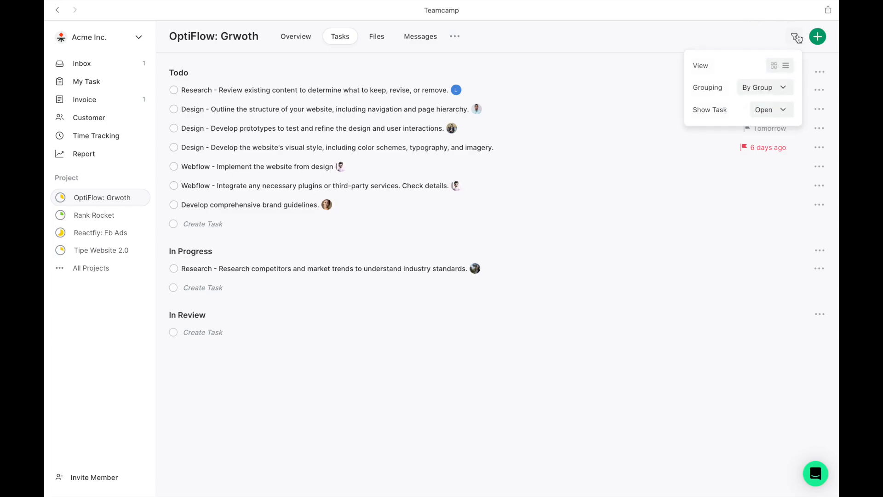
{"action": "left_click", "coordinate": [764, 87]}
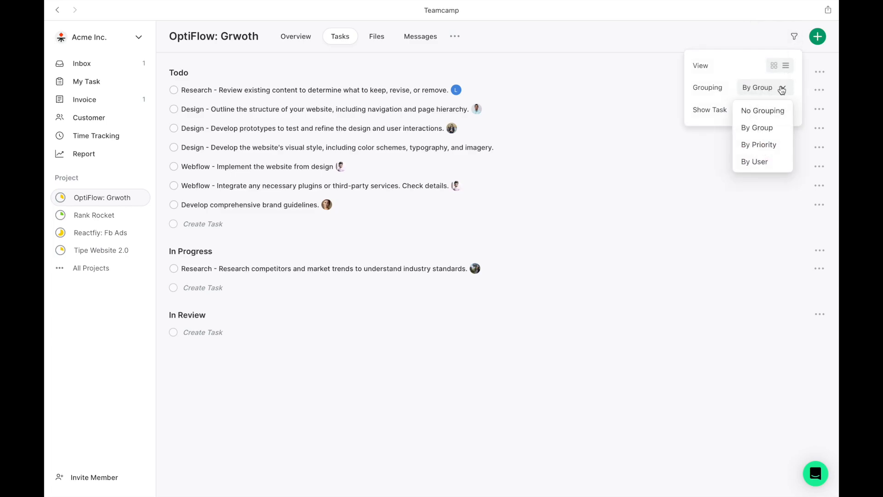
{"action": "mouse_move", "coordinate": [771, 157]}
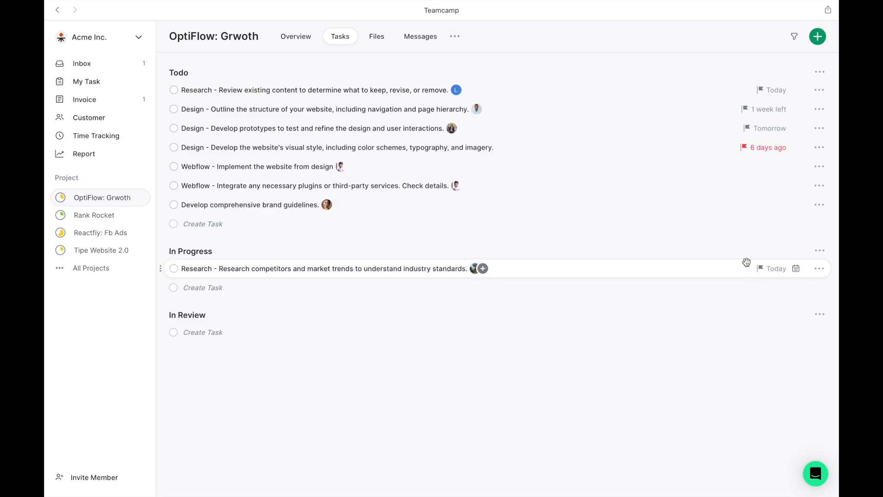
{"action": "left_click", "coordinate": [482, 268]}
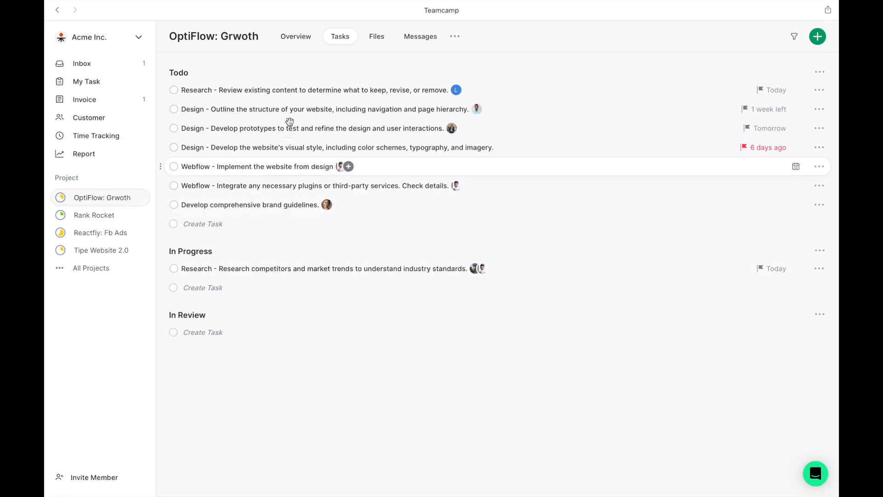
Step: Browse the project's files, previewing Campaign Briefs and the Teamcamp Analytics spreadsheet in SEO Strategy Document
{"action": "left_click", "coordinate": [377, 35]}
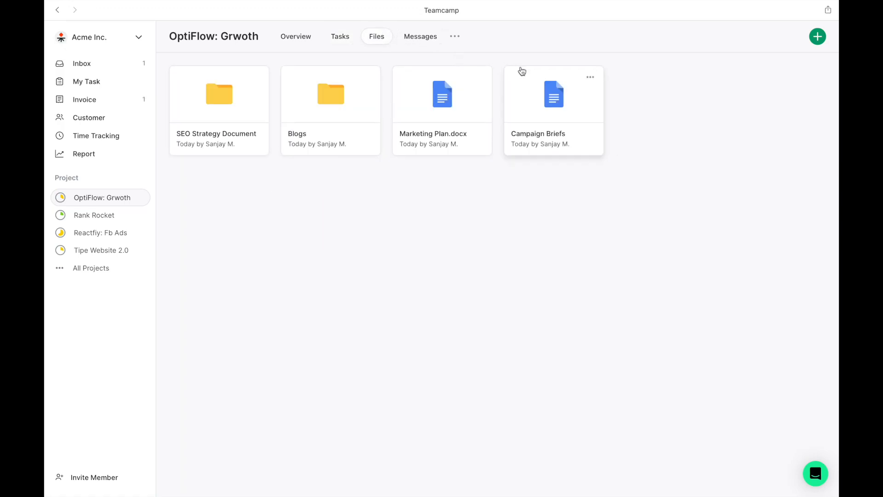
{"action": "mouse_move", "coordinate": [550, 111]}
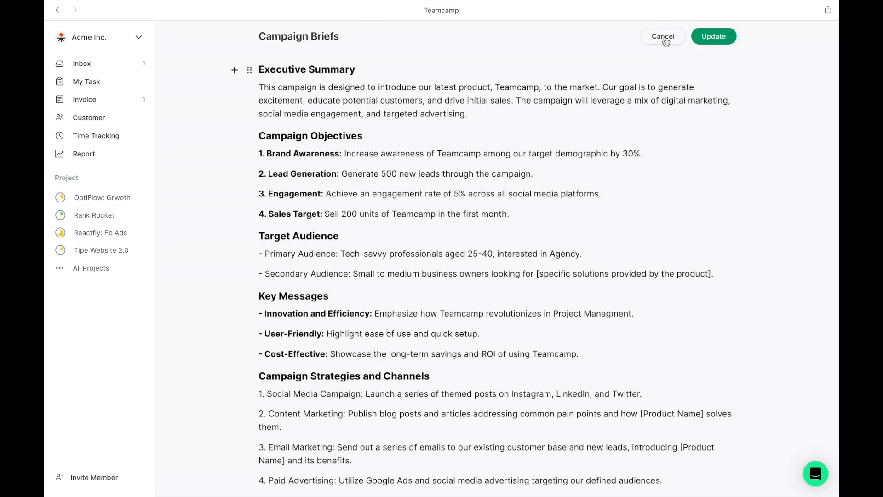
{"action": "left_click", "coordinate": [663, 36]}
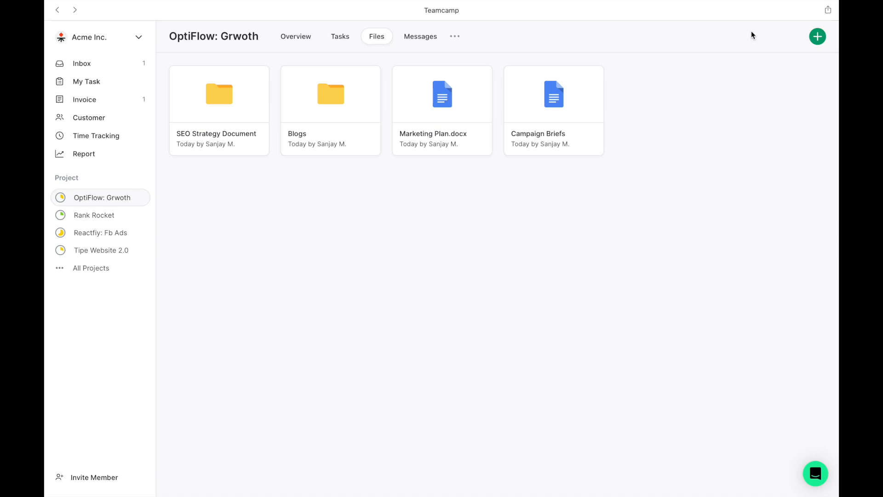
{"action": "left_click", "coordinate": [817, 37]}
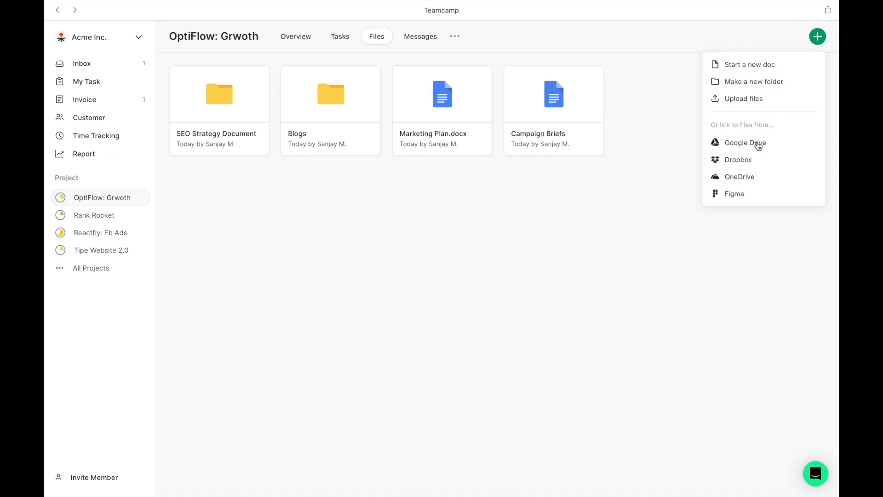
{"action": "mouse_move", "coordinate": [749, 198]}
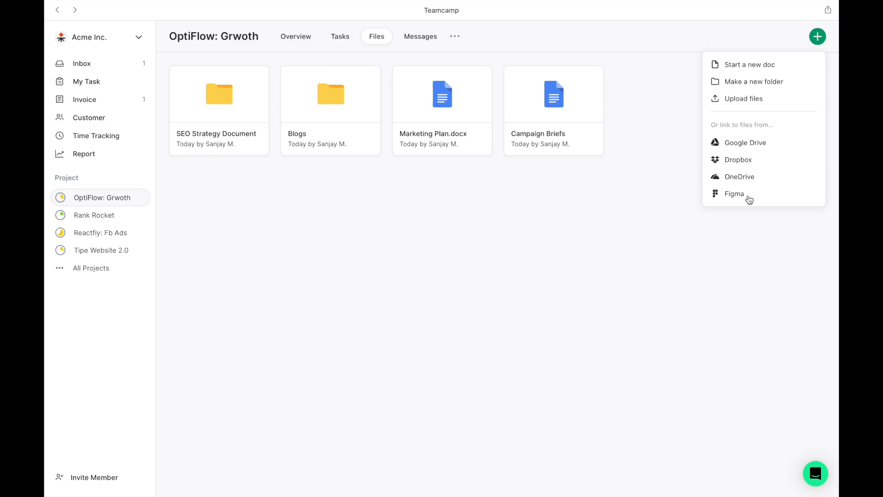
{"action": "double_click", "coordinate": [218, 94]}
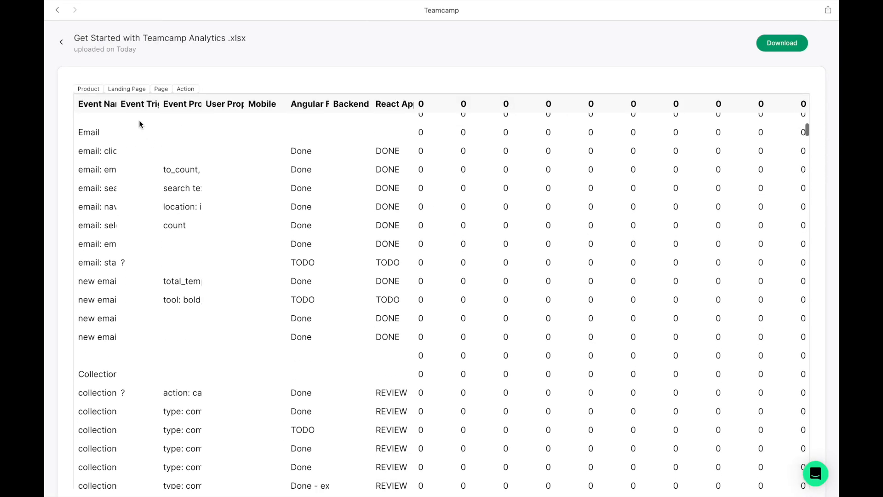
{"action": "left_click", "coordinate": [61, 42]}
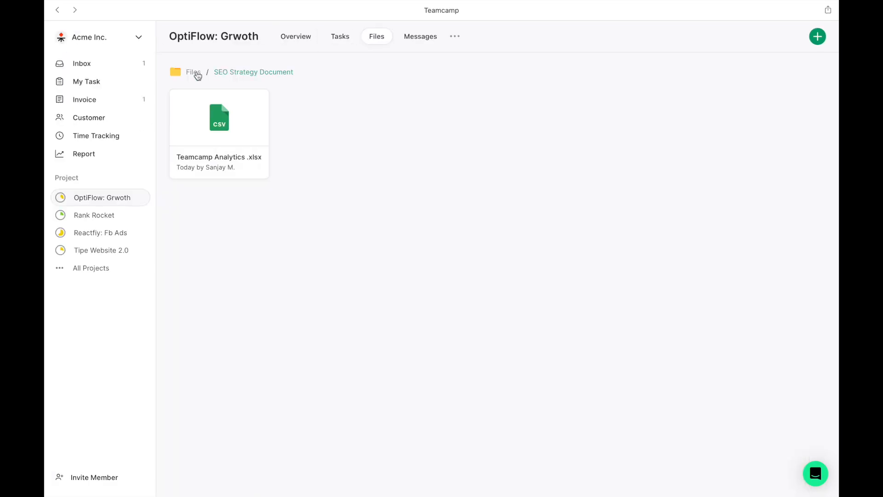
Step: Return to the top level of files and show the project's messages
{"action": "left_click", "coordinate": [420, 36]}
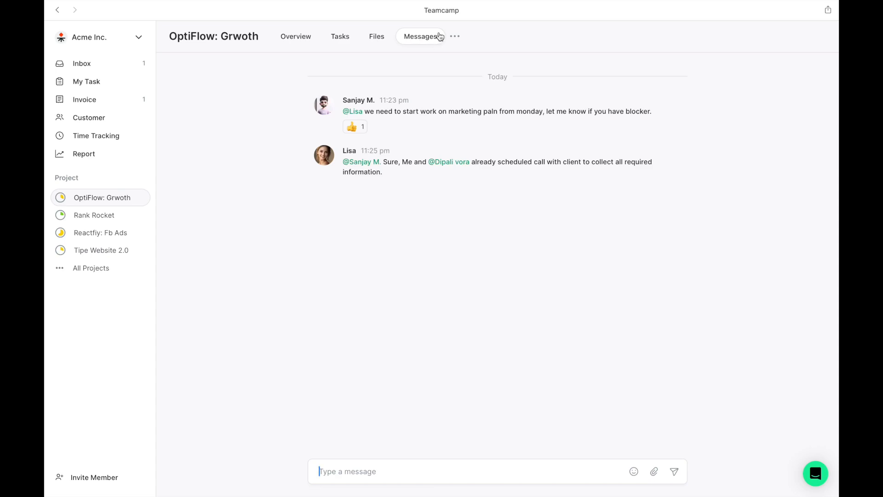
{"action": "left_click", "coordinate": [455, 36]}
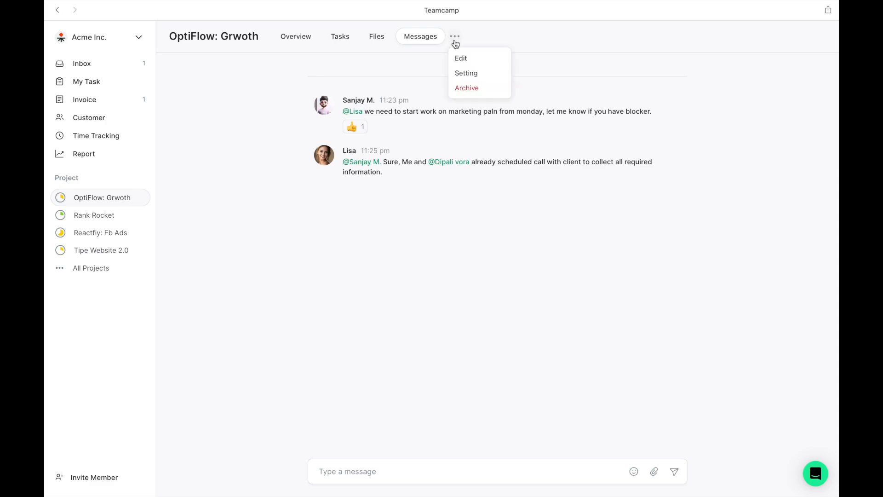
{"action": "mouse_move", "coordinate": [466, 73]}
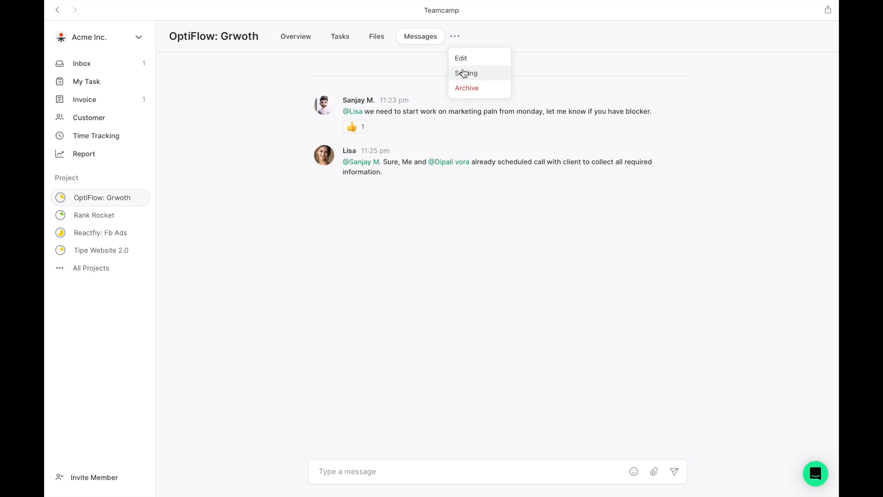
{"action": "left_click", "coordinate": [466, 73]}
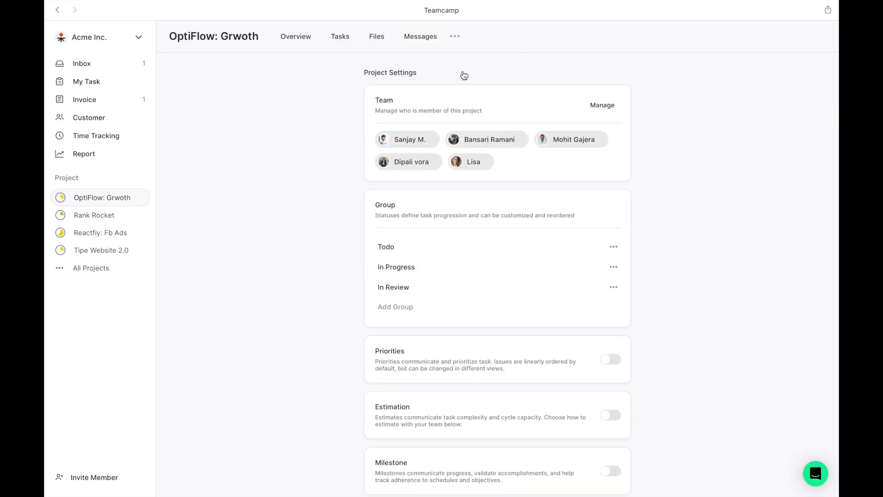
{"action": "mouse_move", "coordinate": [575, 106]}
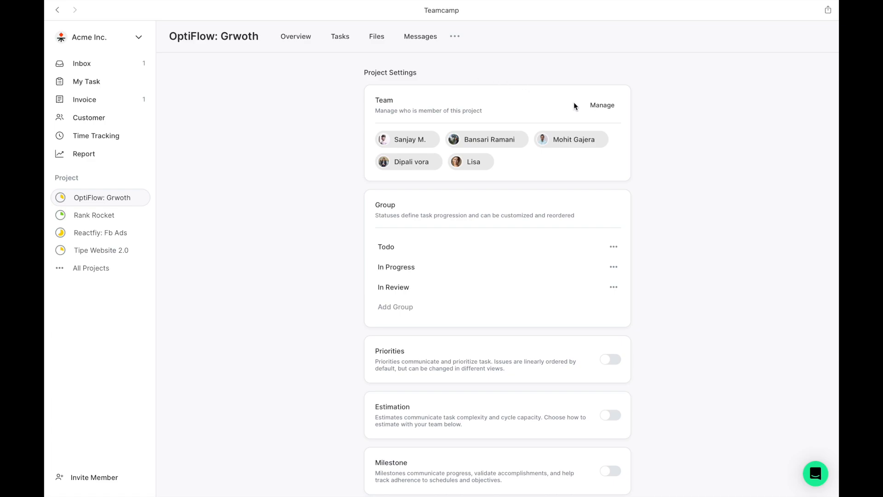
{"action": "left_click", "coordinate": [602, 104]}
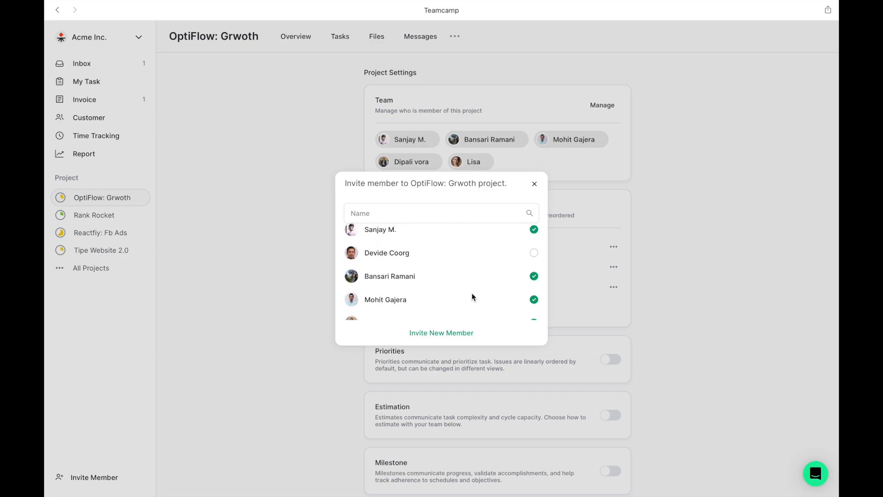
{"action": "left_click", "coordinate": [534, 252]}
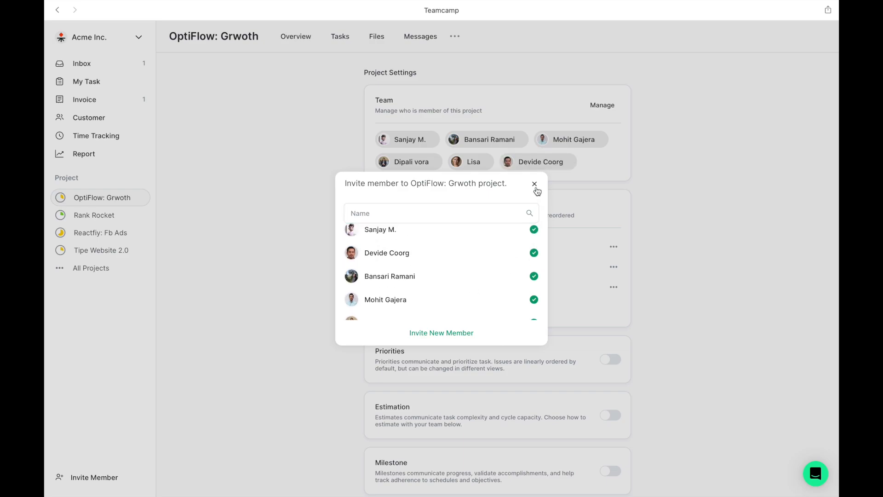
{"action": "left_click", "coordinate": [534, 184]}
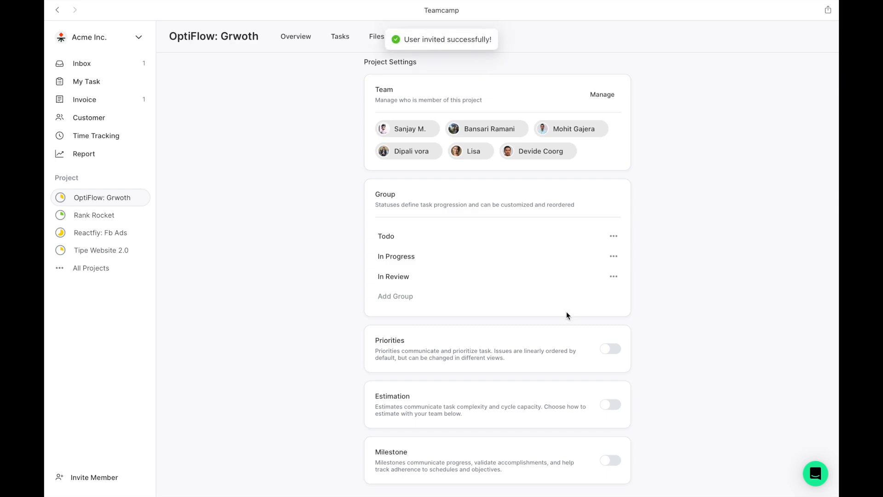
Step: Switch on priorities for the project's tasks
{"action": "left_click", "coordinate": [610, 348]}
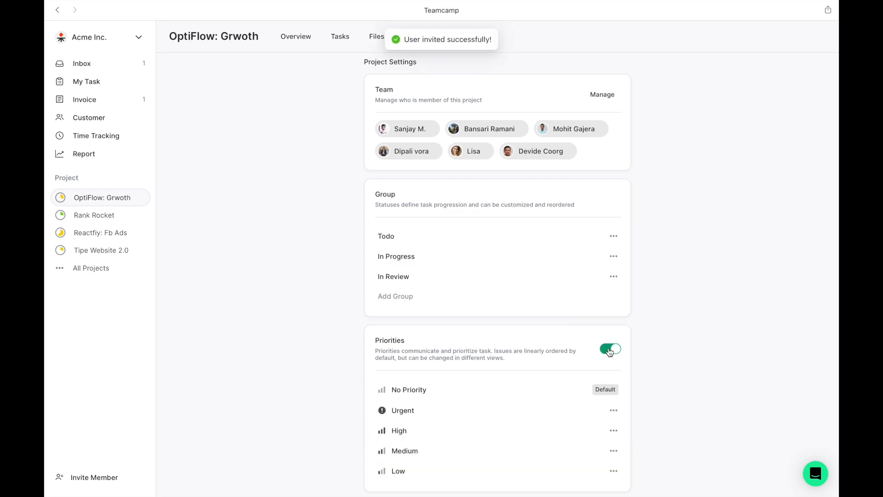
{"action": "scroll", "scroll_direction": "down", "scroll_amount": 3}
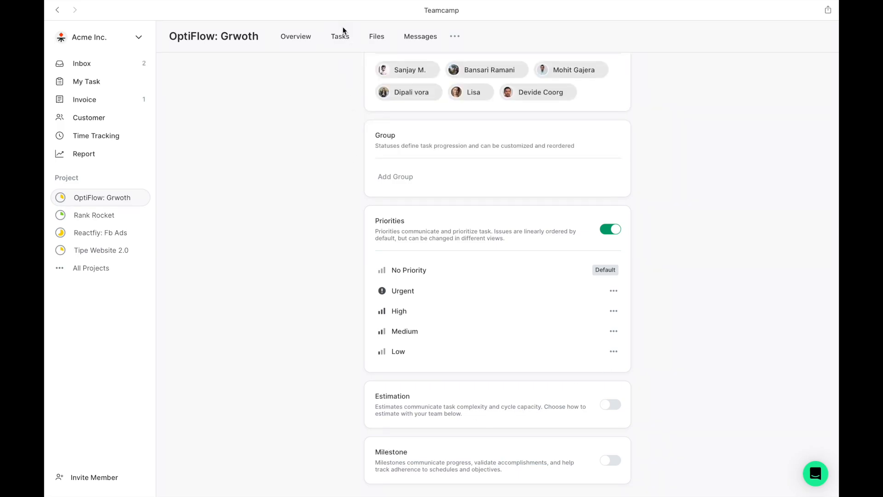
Step: Open the Develop comprehensive brand guidelines task and scroll its activity to Sanjay's Figma email template
{"action": "left_click", "coordinate": [341, 36]}
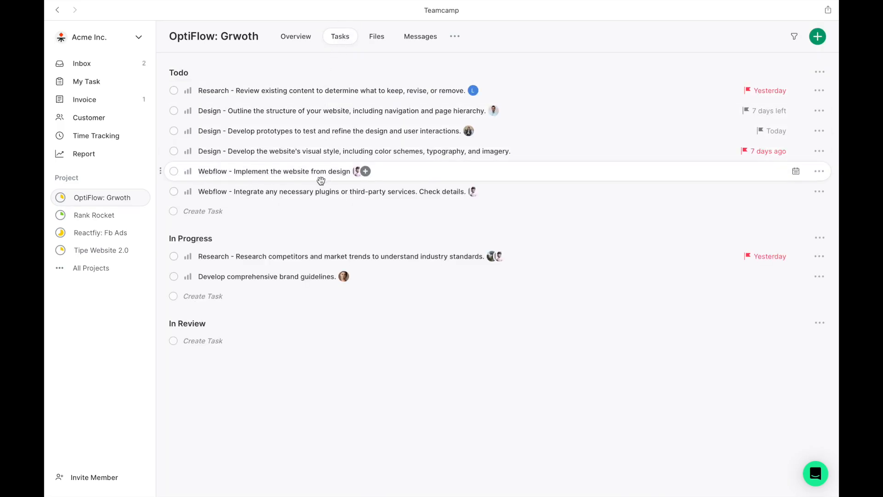
{"action": "left_click", "coordinate": [267, 276]}
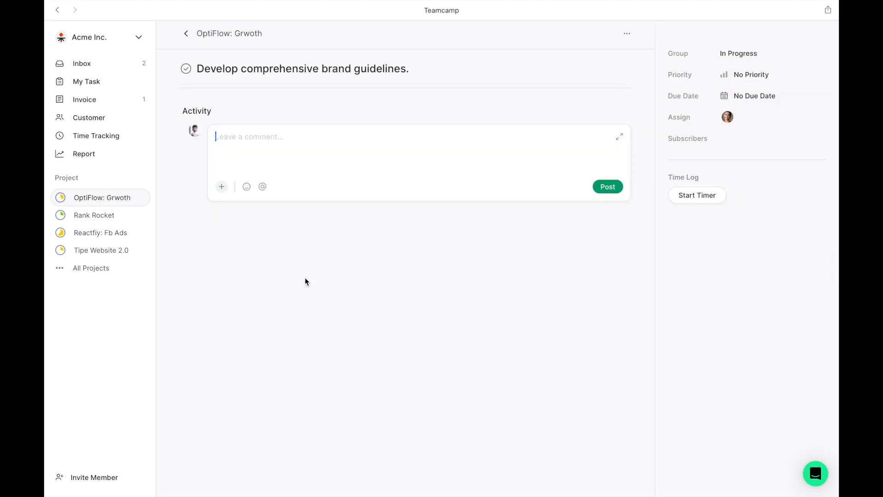
{"action": "scroll", "scroll_direction": "down", "scroll_amount": 3}
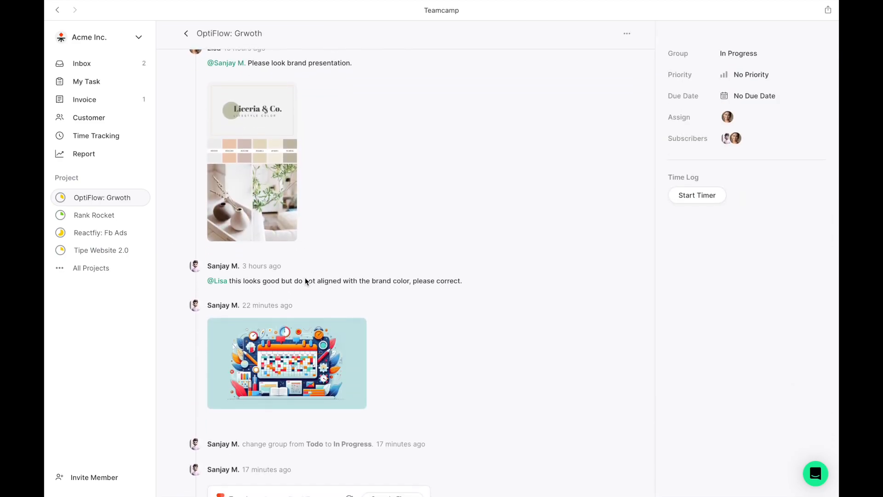
{"action": "scroll", "scroll_direction": "down", "scroll_amount": 3}
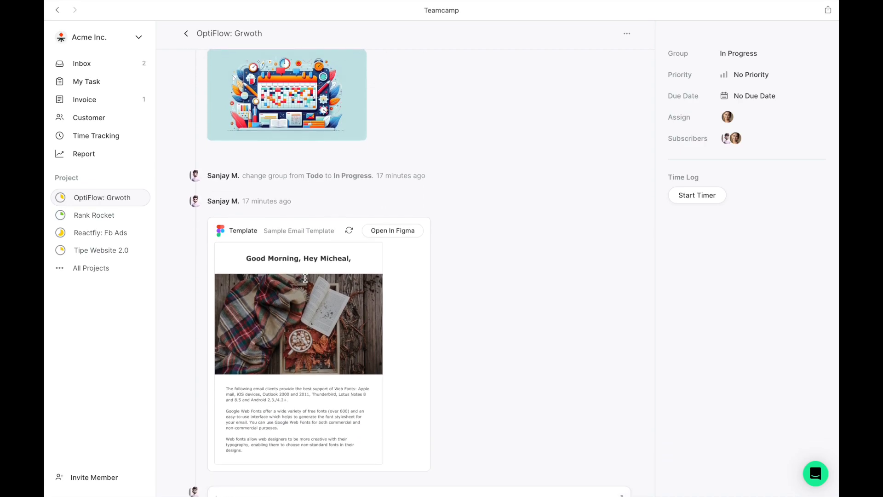
{"action": "scroll", "scroll_direction": "down", "scroll_amount": 3}
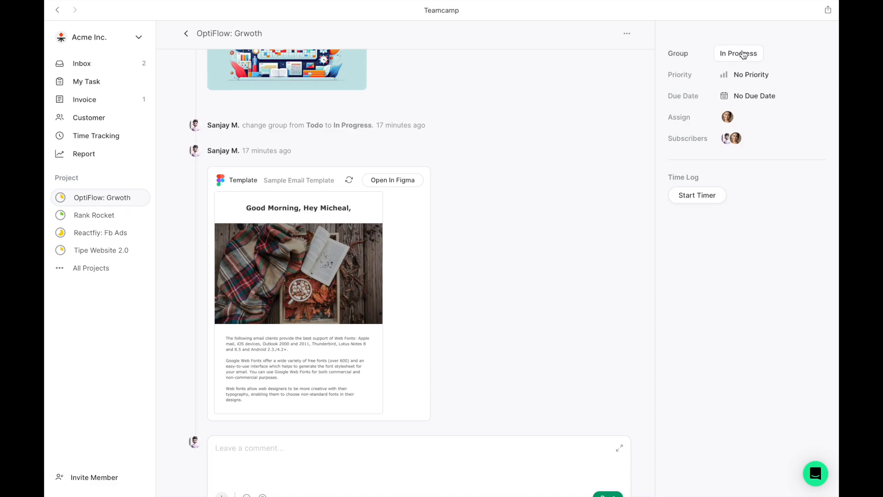
{"action": "left_click", "coordinate": [745, 75]}
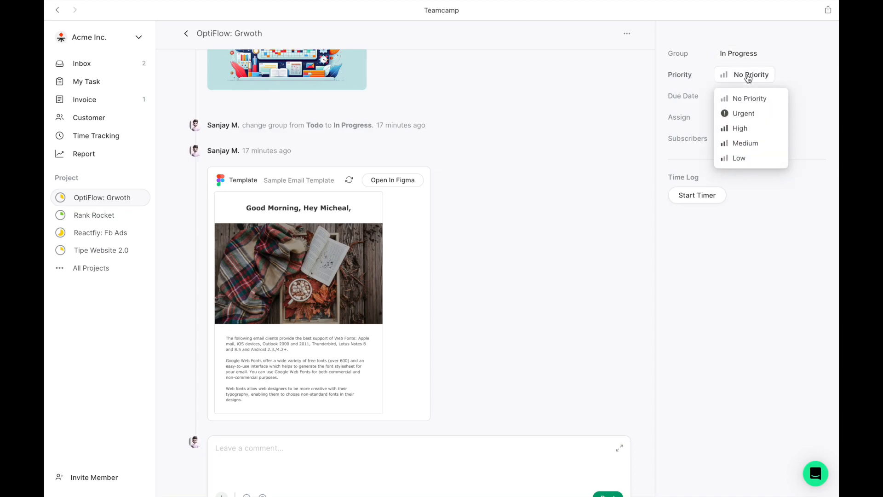
{"action": "left_click", "coordinate": [745, 142]}
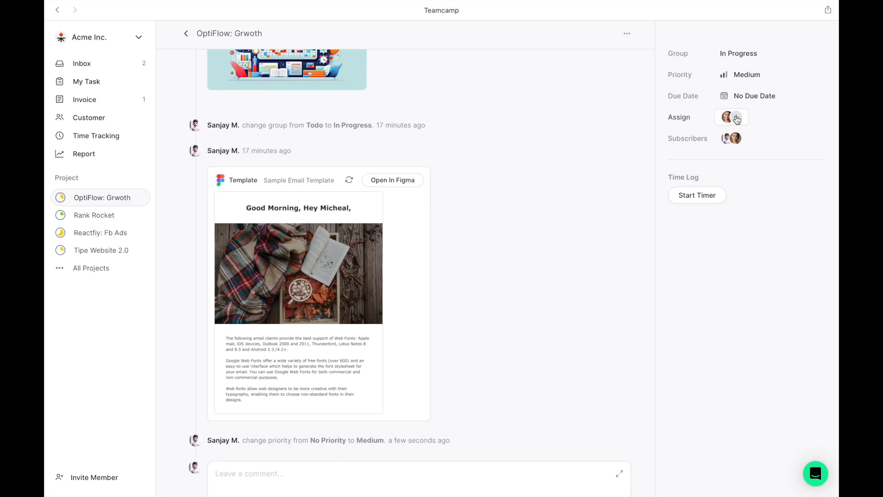
{"action": "left_click", "coordinate": [731, 118]}
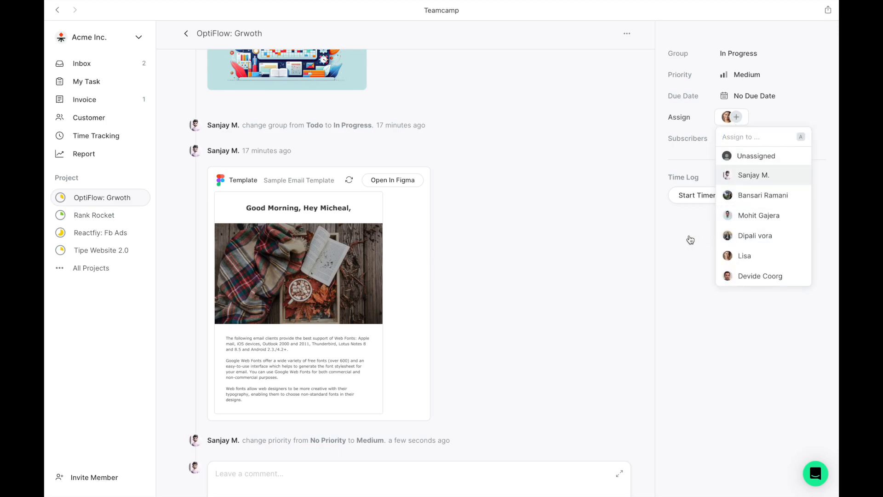
{"action": "left_click", "coordinate": [755, 236]}
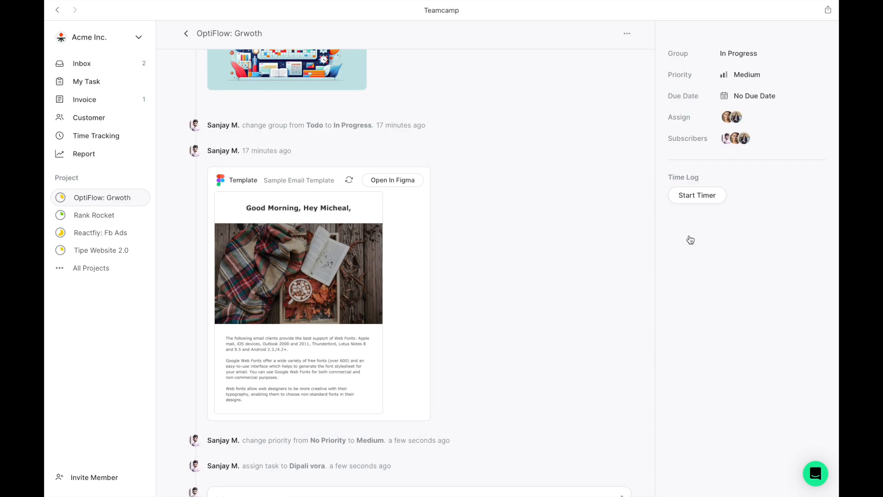
{"action": "left_click", "coordinate": [84, 100]}
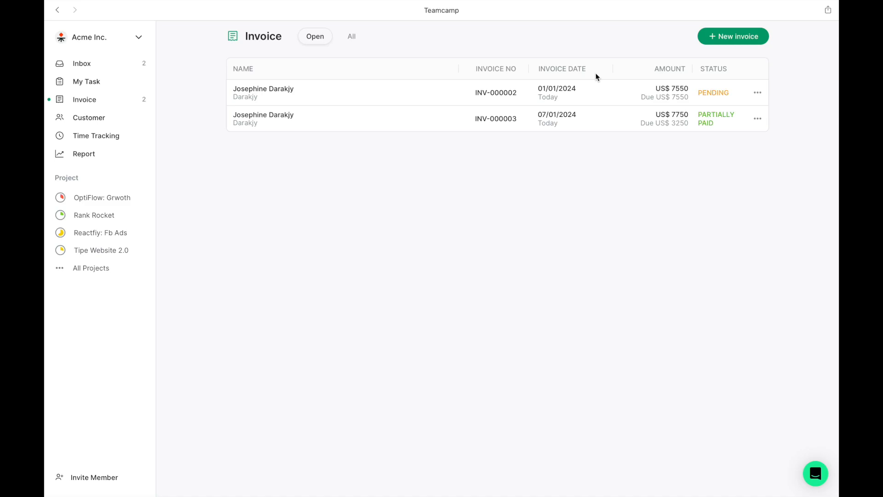
Step: Begin a new invoice for customer Darakjy billing tracked time and expenses, and continue to the hours options
{"action": "left_click", "coordinate": [733, 35]}
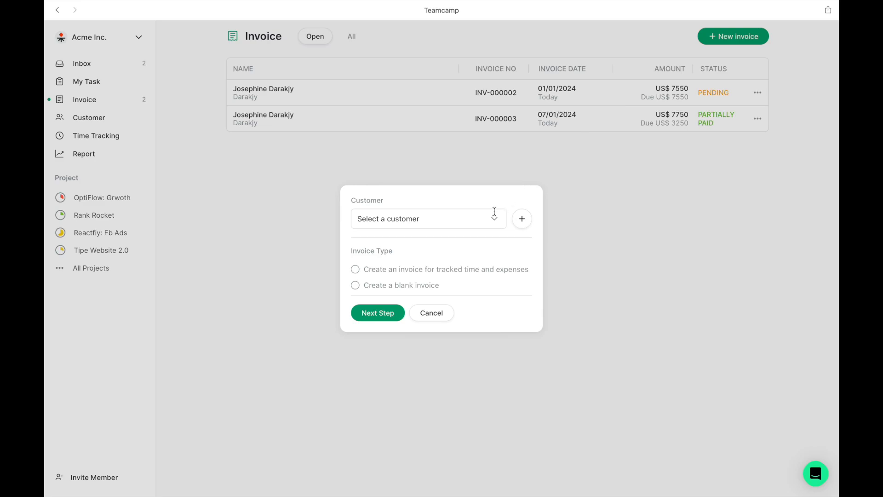
{"action": "type", "text": "Darakjy"}
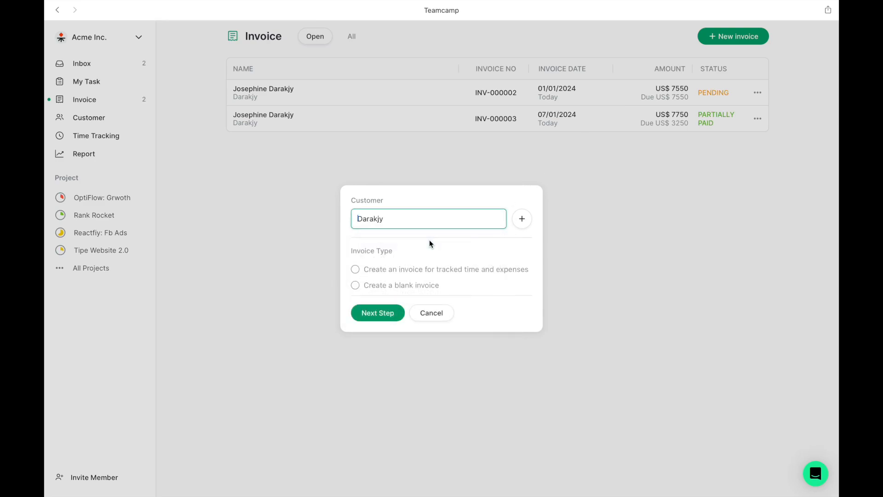
{"action": "mouse_move", "coordinate": [389, 274]}
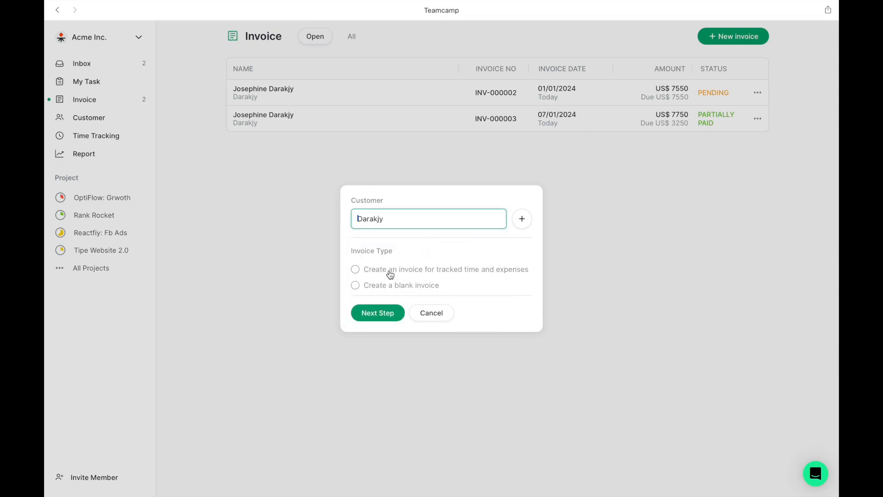
{"action": "left_click", "coordinate": [355, 269]}
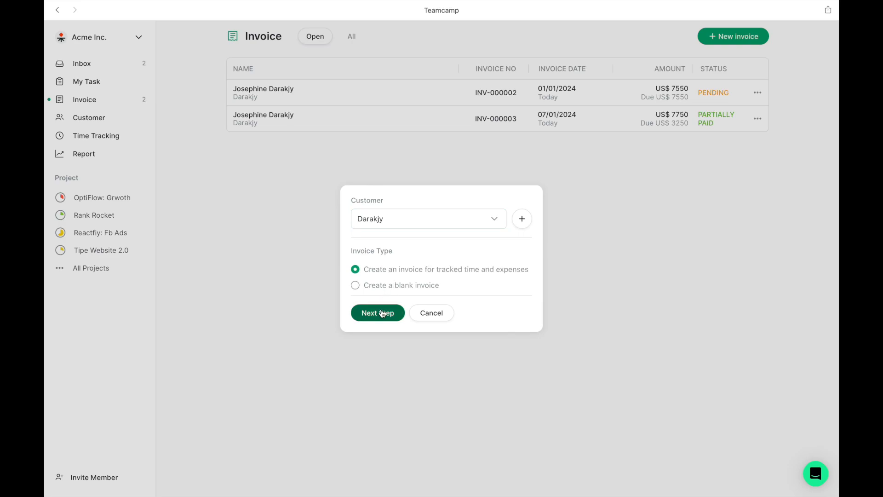
{"action": "left_click", "coordinate": [377, 313]}
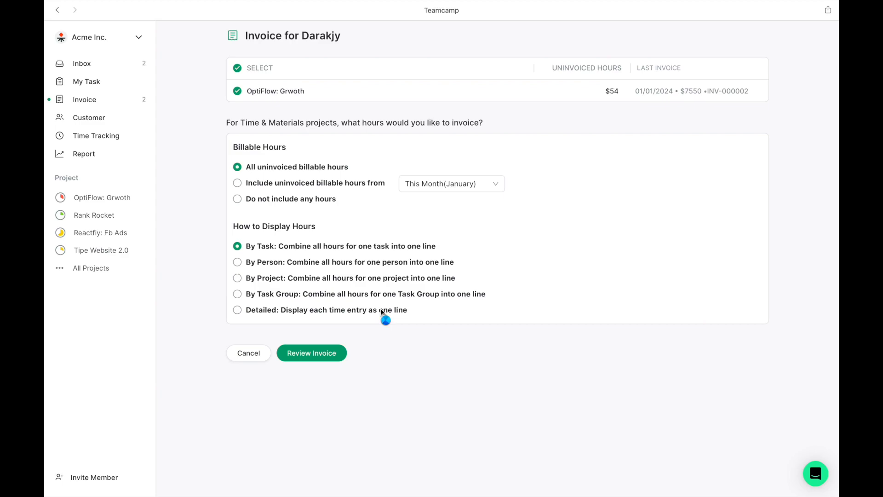
{"action": "mouse_move", "coordinate": [357, 289]}
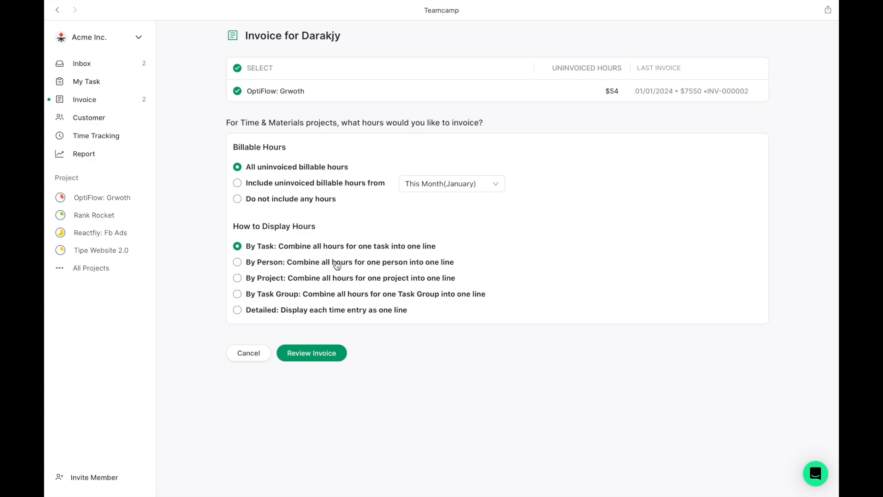
{"action": "left_click", "coordinate": [238, 261]}
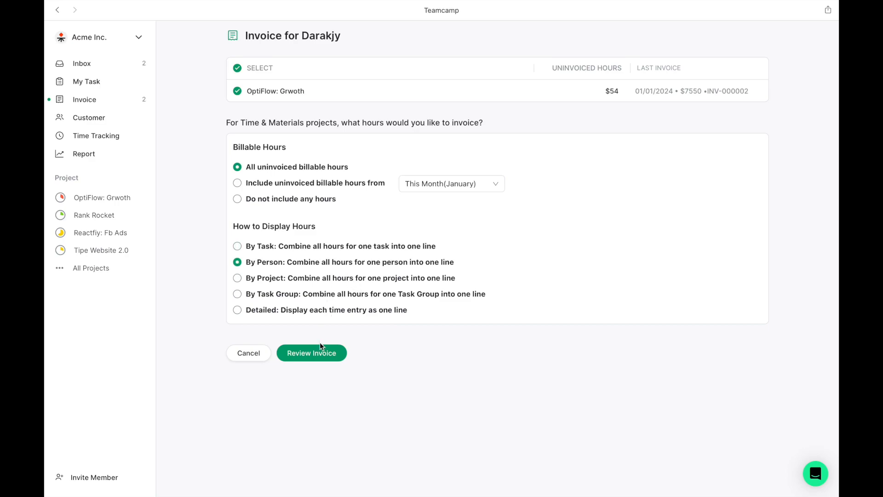
{"action": "left_click", "coordinate": [312, 353]}
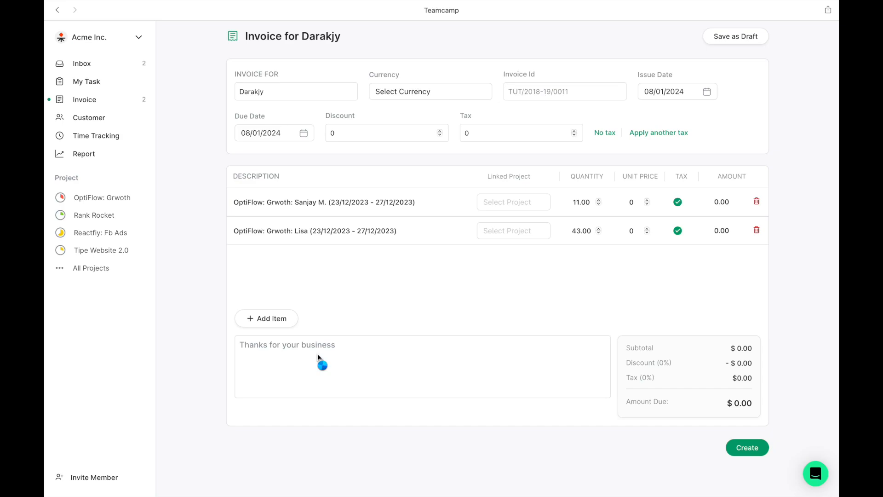
Step: Set the invoice currency to United States Dollar - USD
{"action": "left_click", "coordinate": [430, 91]}
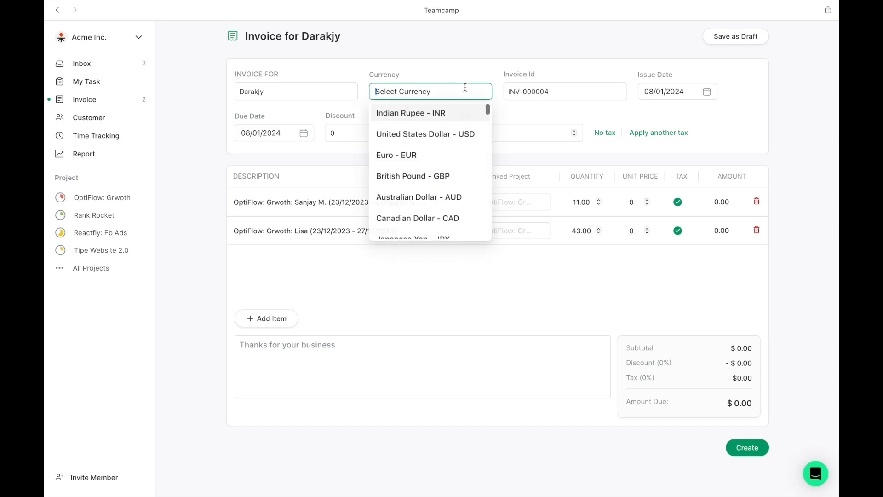
{"action": "left_click", "coordinate": [425, 134]}
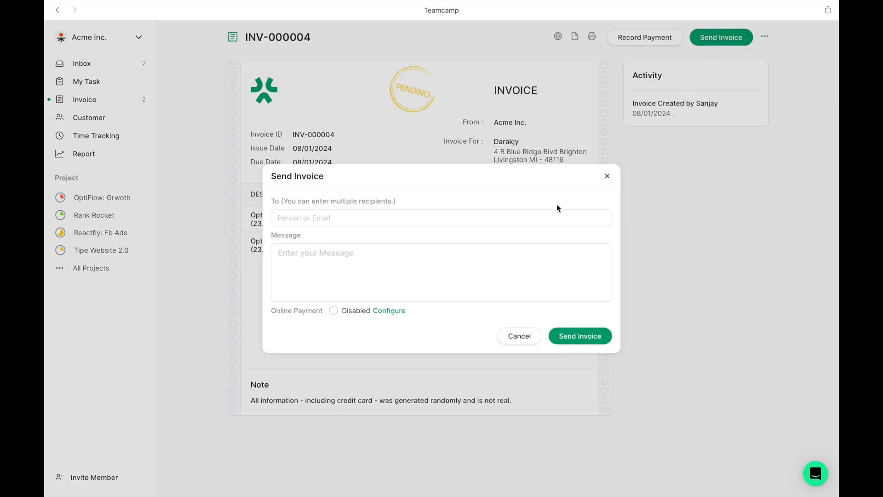
{"action": "left_click", "coordinate": [441, 218]}
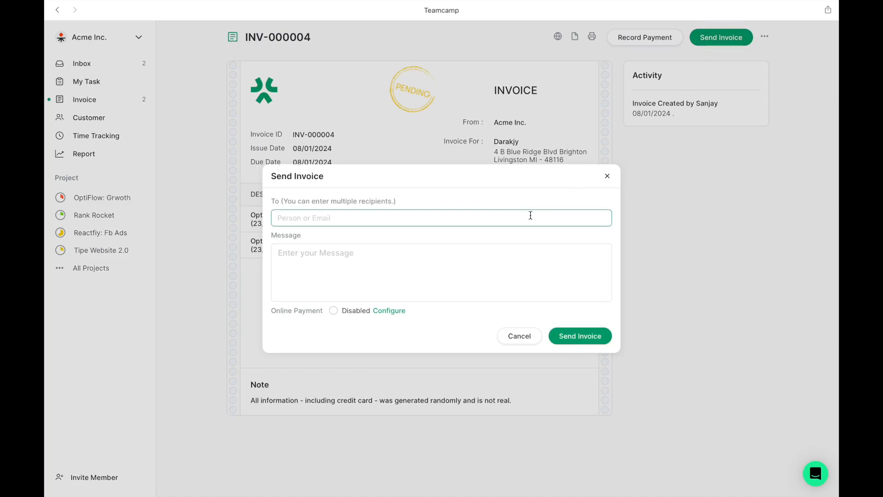
{"action": "left_click", "coordinate": [441, 218]}
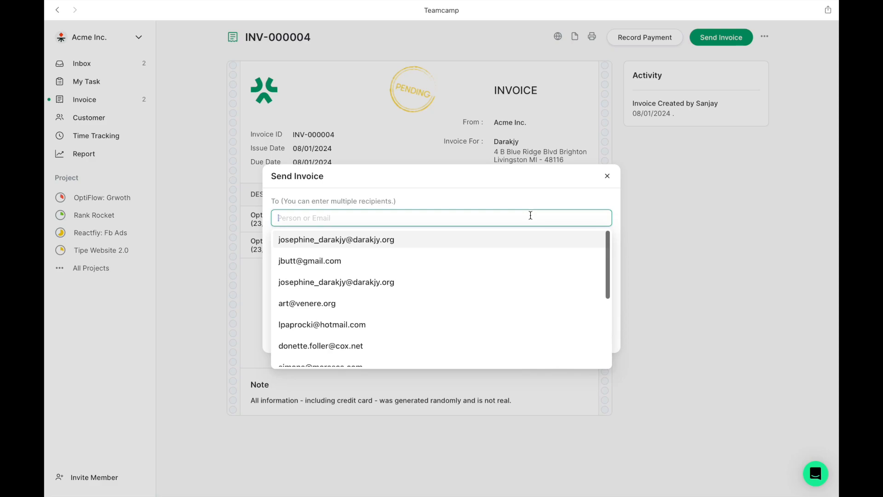
{"action": "left_click", "coordinate": [336, 239]}
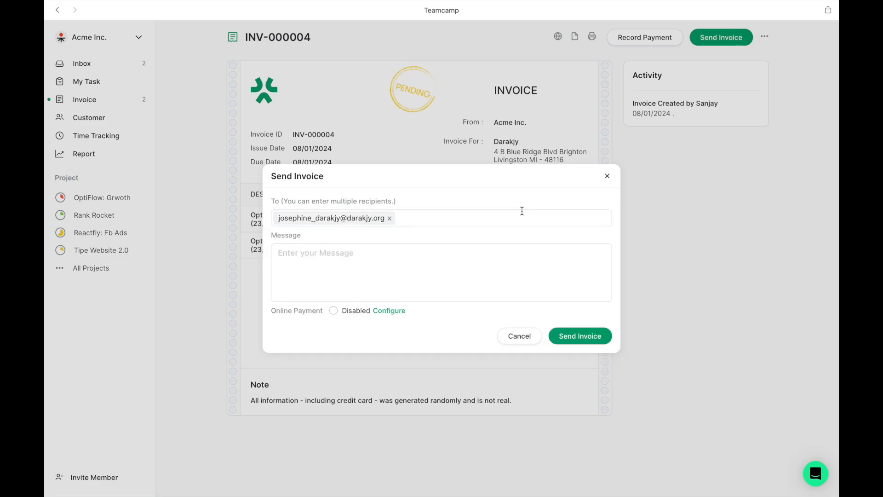
{"action": "mouse_move", "coordinate": [483, 254]}
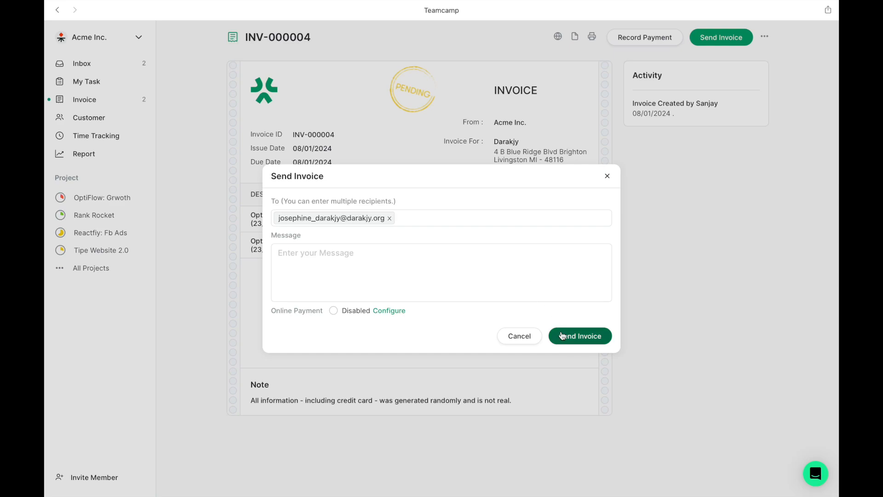
{"action": "left_click", "coordinate": [580, 336]}
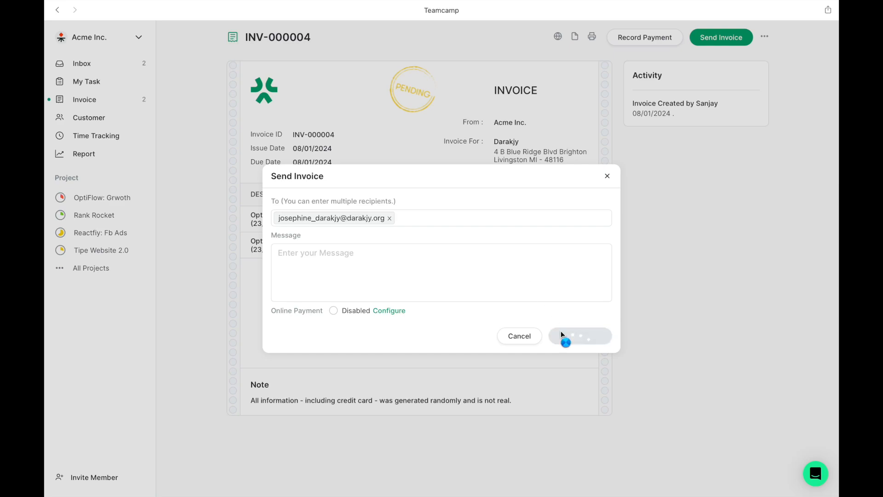
{"action": "left_click", "coordinate": [580, 336]}
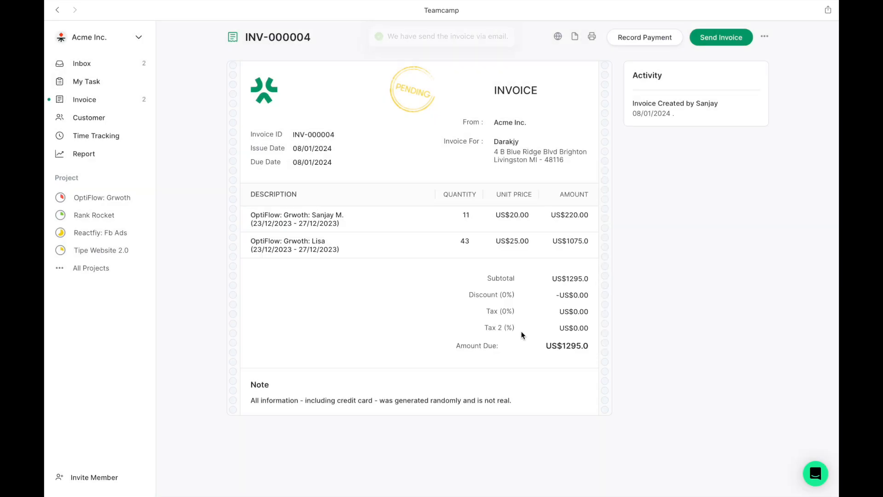
{"action": "left_click", "coordinate": [82, 63]}
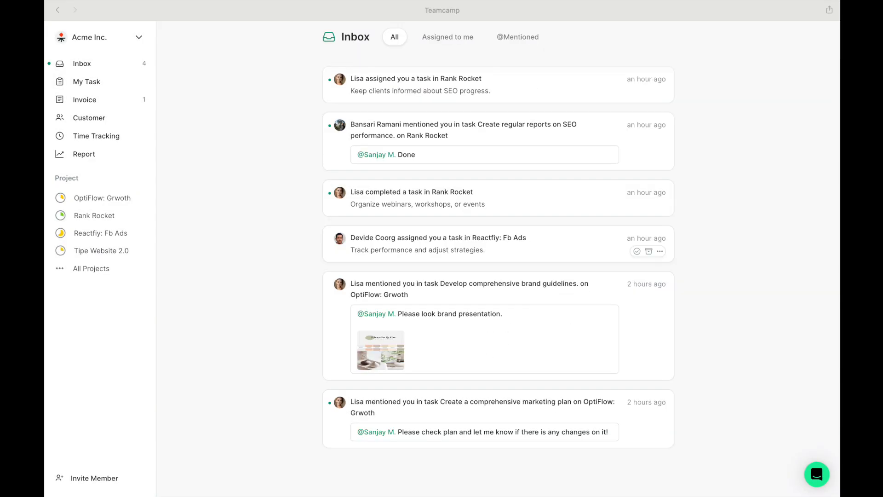